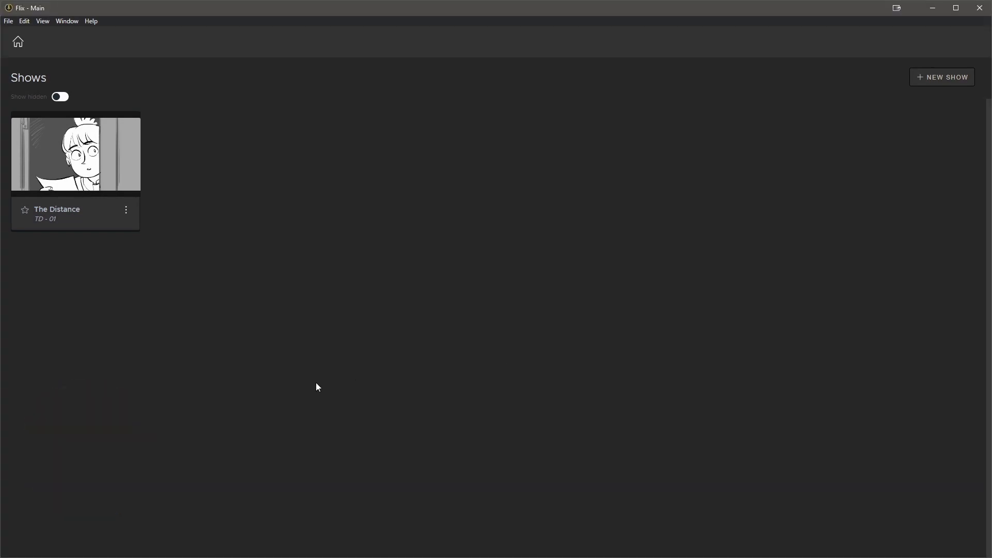
mouse_move(304, 278)
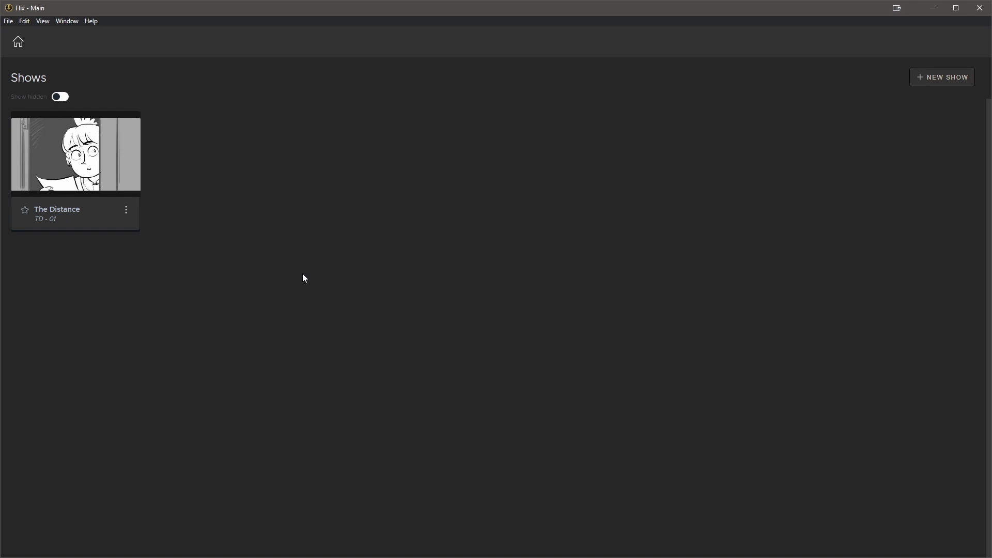
mouse_move(295, 263)
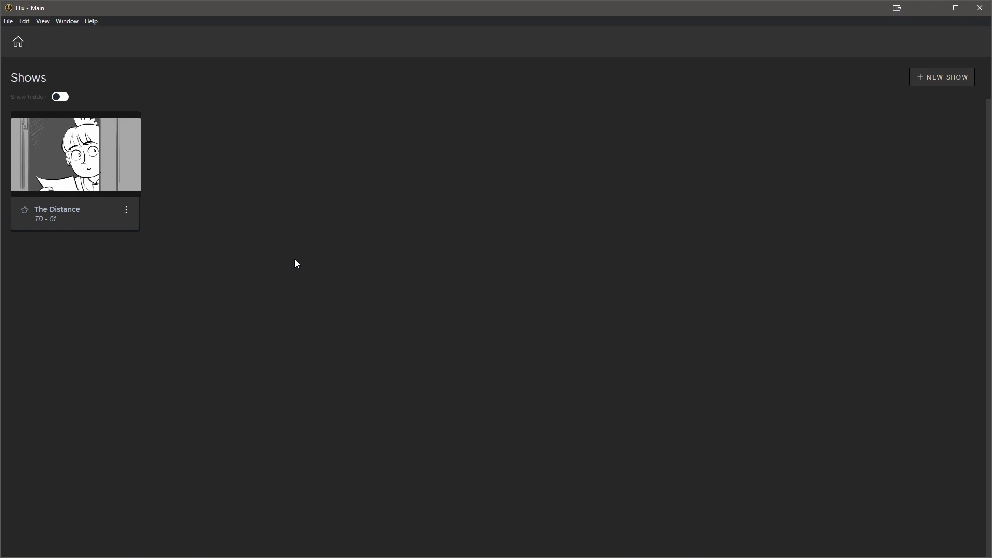
mouse_move(325, 265)
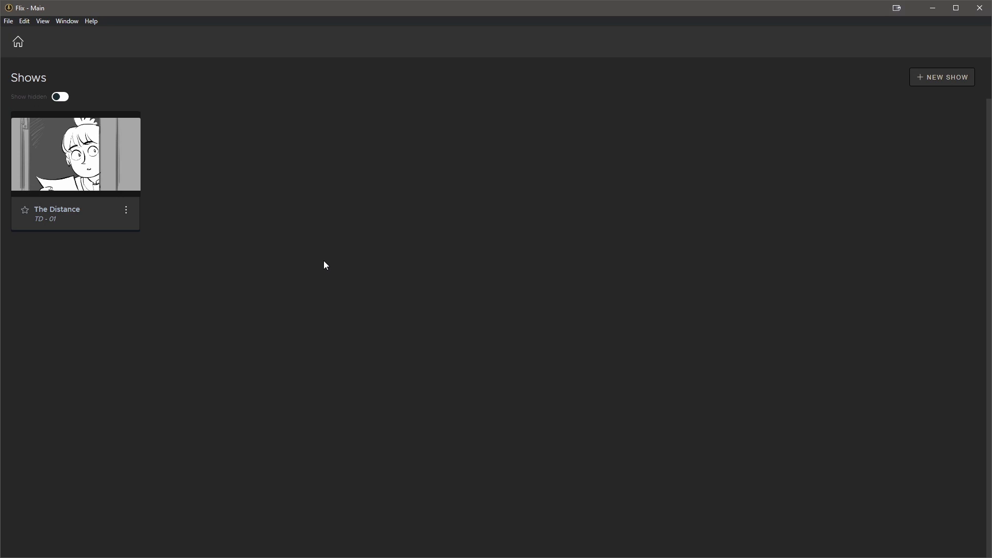
mouse_move(25, 29)
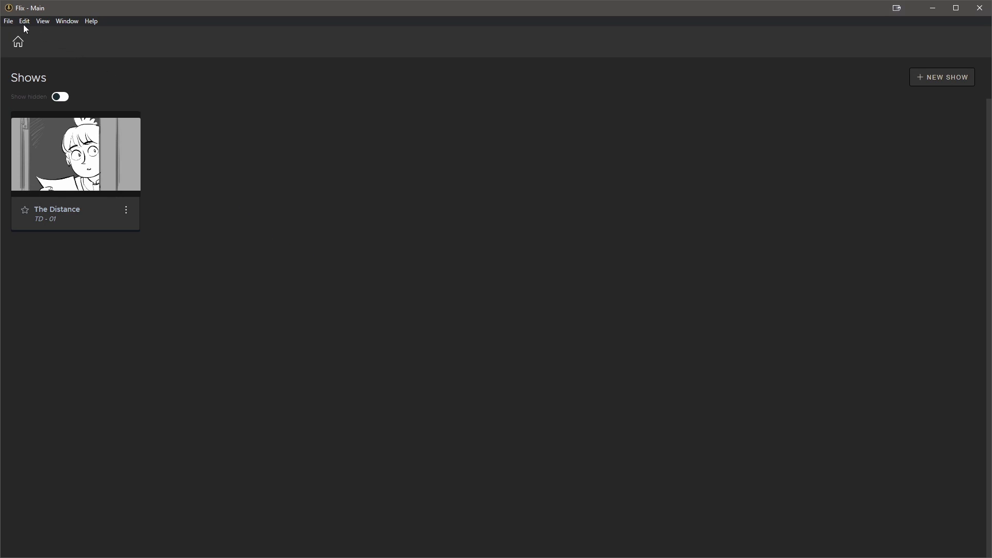
Step: Open the Management Console from the File menu and view its Group Management page
click(8, 21)
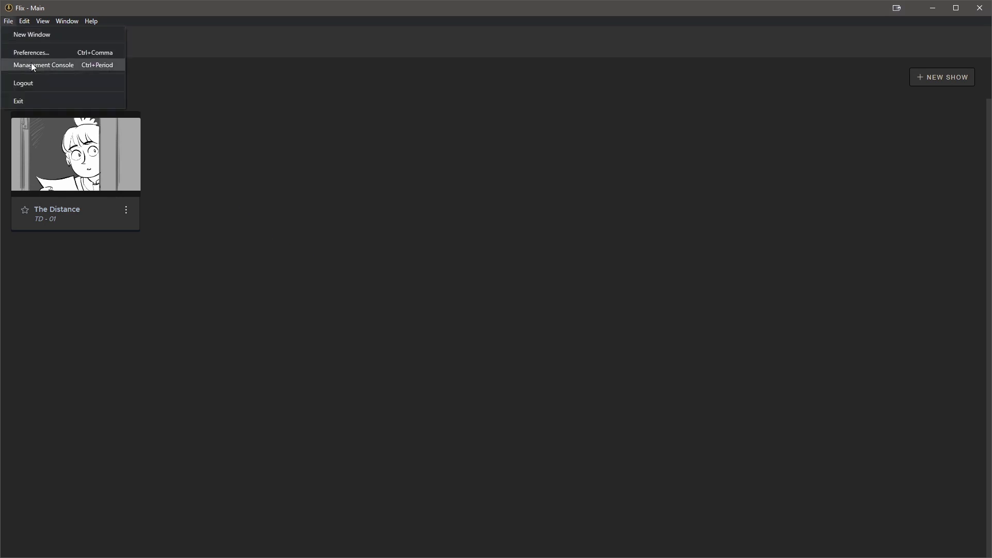
click(43, 64)
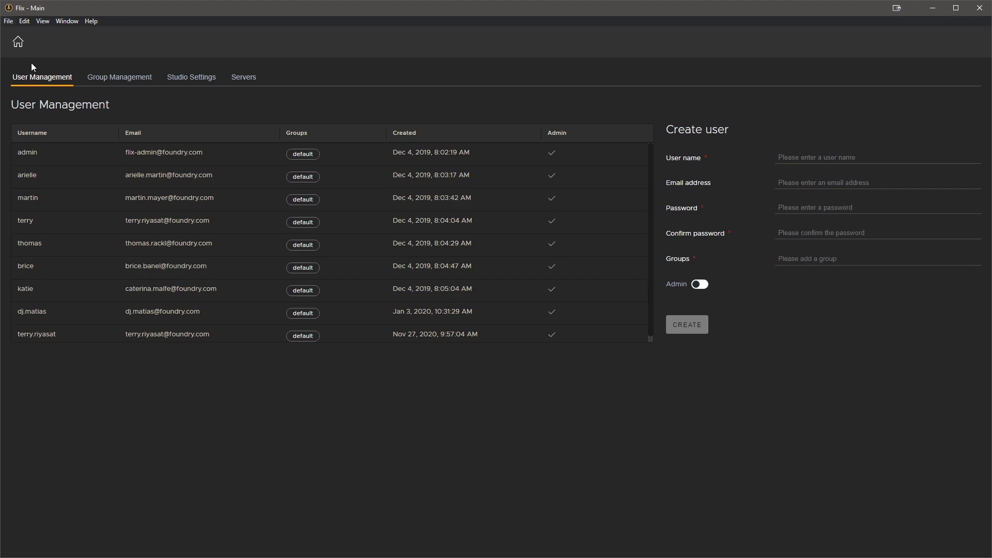
mouse_move(115, 74)
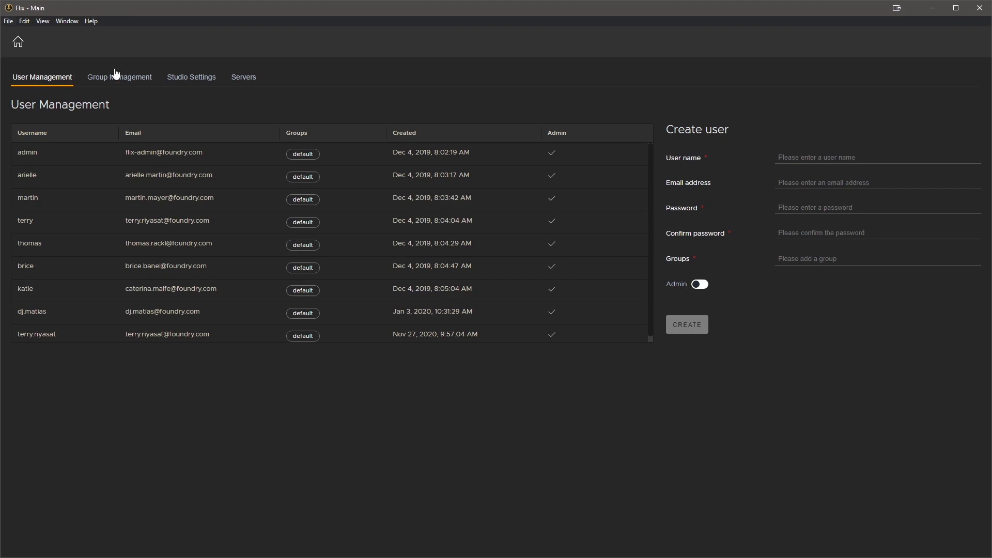
click(119, 77)
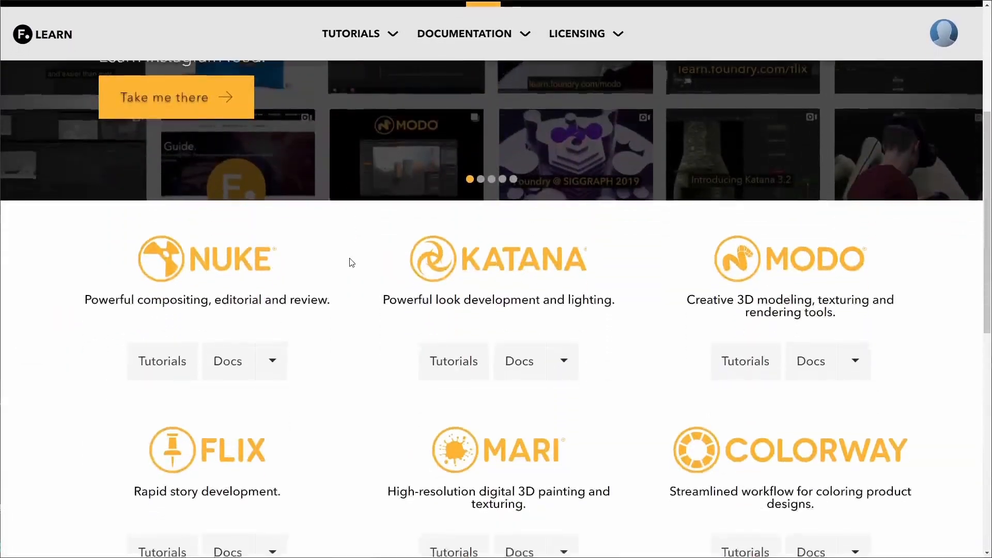
Step: Scroll down Foundry Learn to the Flix card and browse its tutorials page
scroll(down, 3)
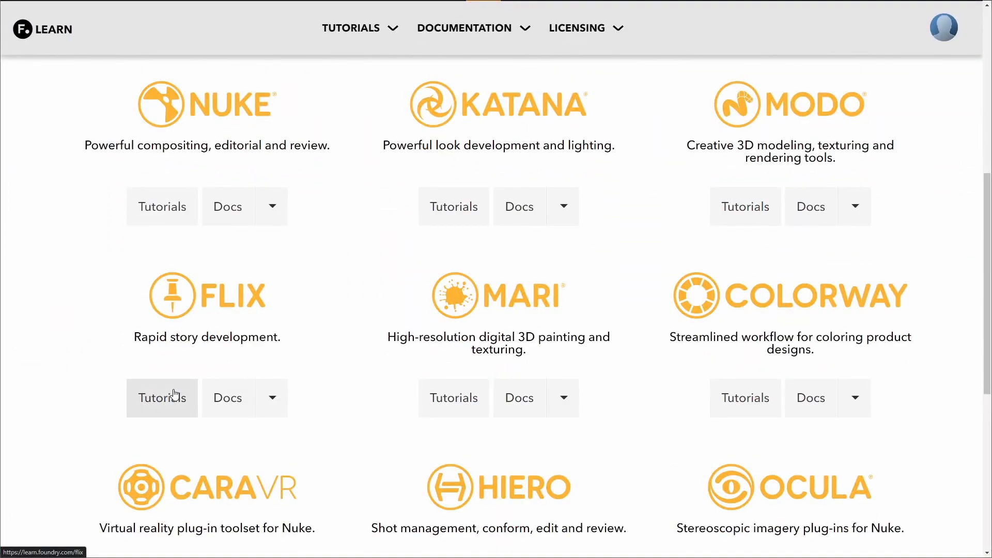
click(161, 397)
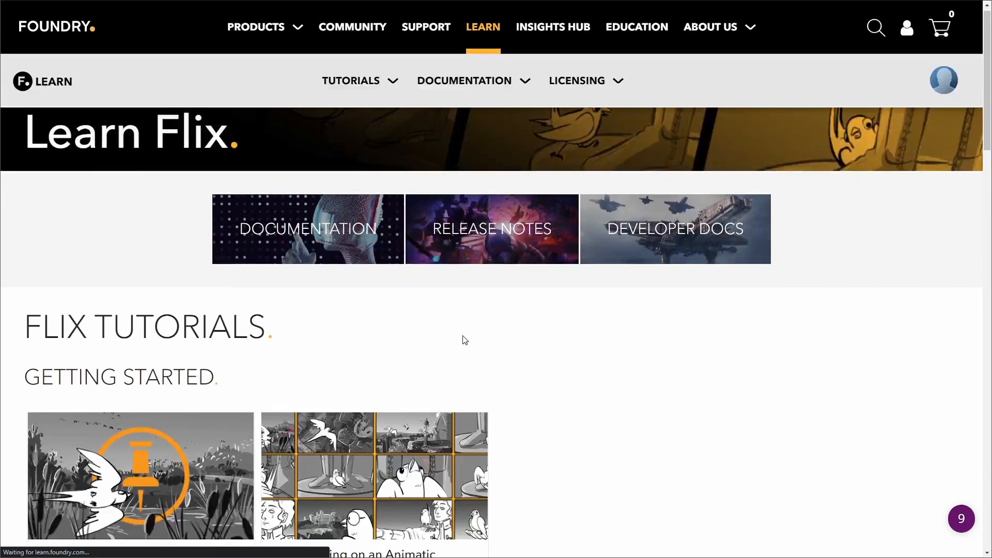
scroll(down, 3)
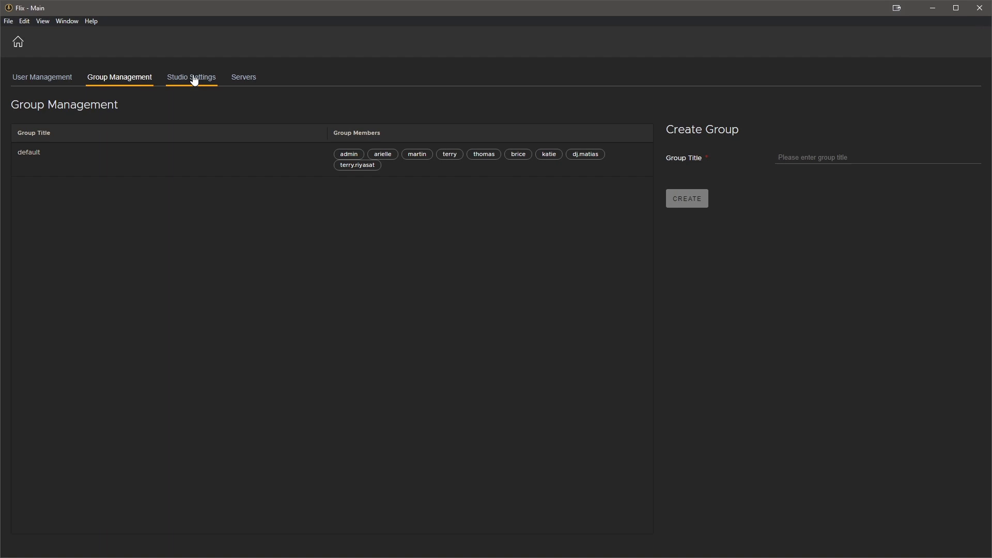
Step: Switch the management console to the Studio Settings page
click(191, 76)
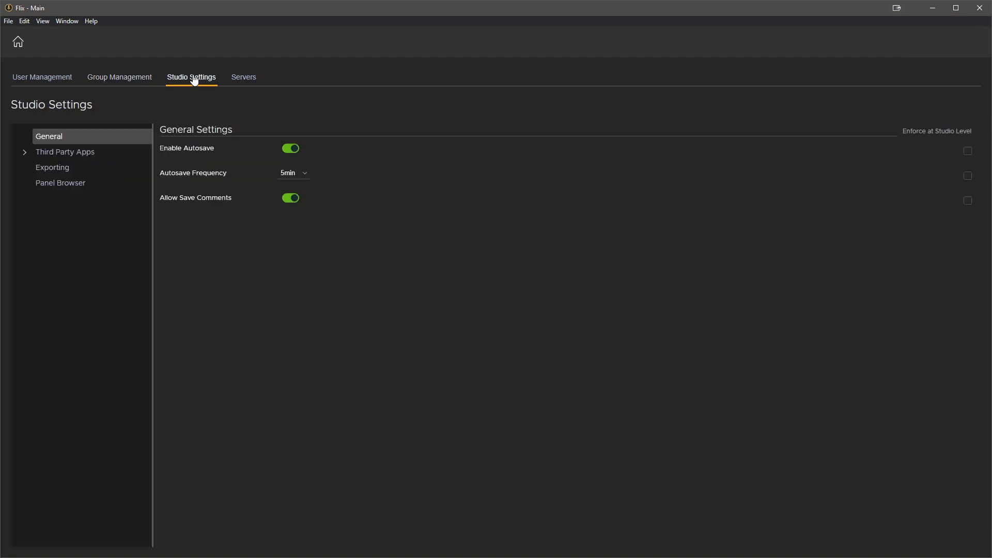
mouse_move(939, 130)
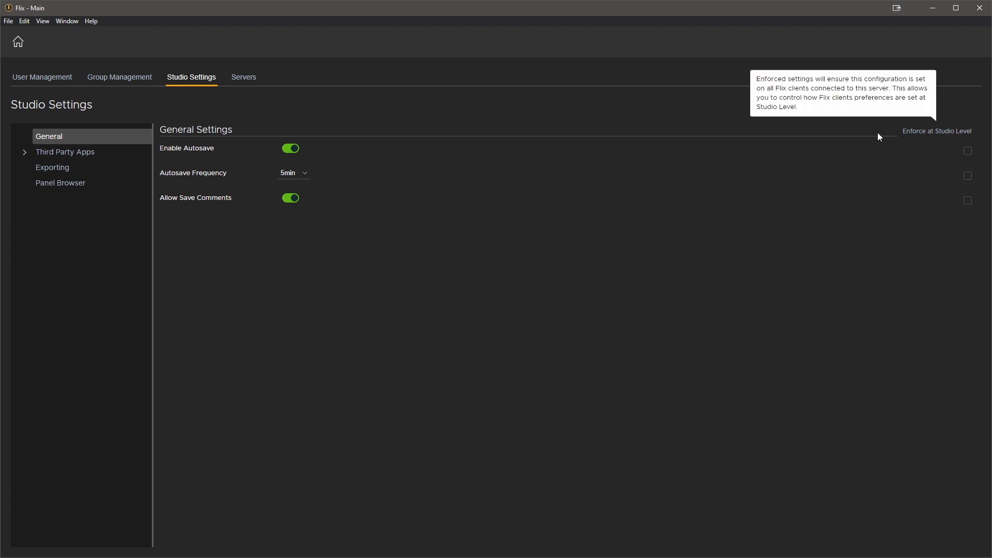
mouse_move(38, 149)
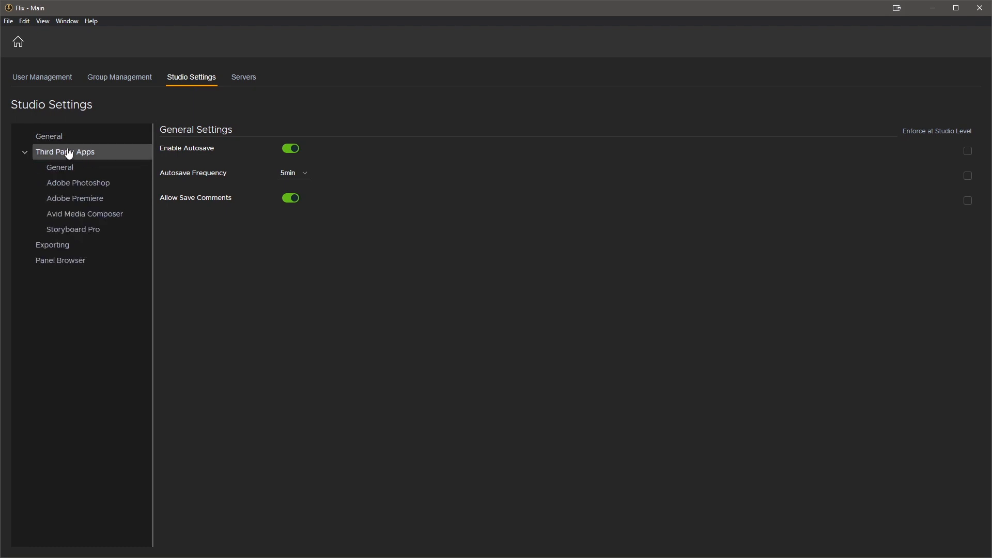
Step: Choose Storyboard Pro for sketching and Adobe Premiere for editorial, enforcing the editorial tool
click(60, 167)
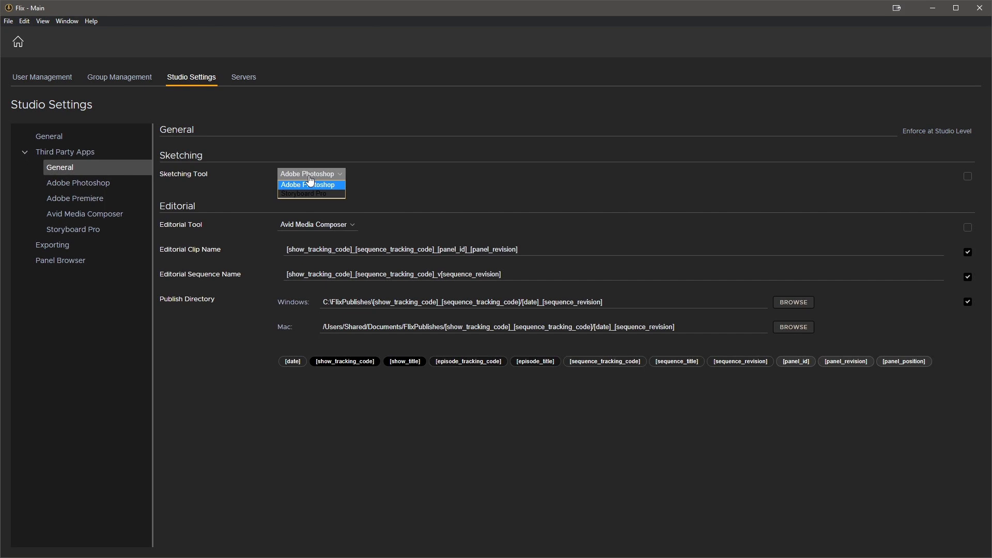
click(305, 194)
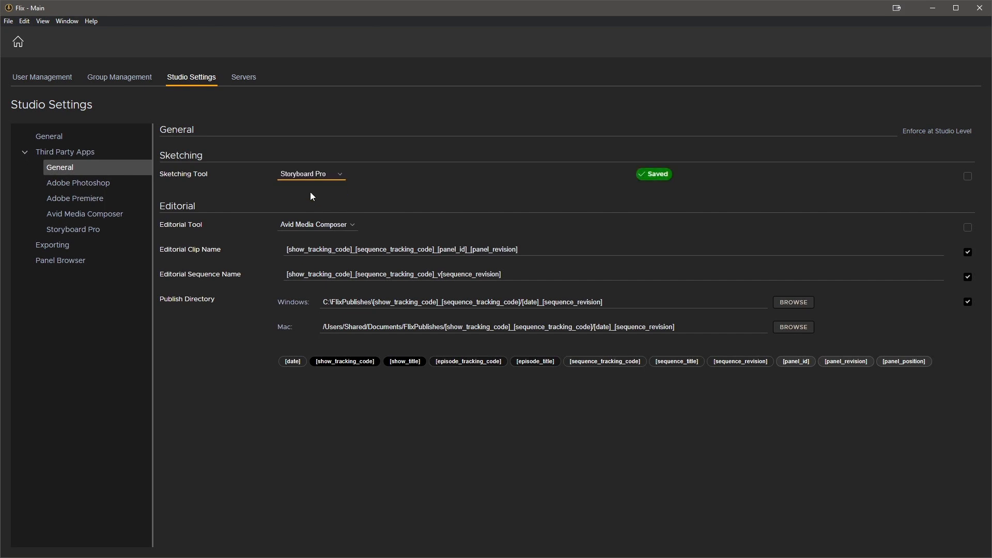
click(317, 224)
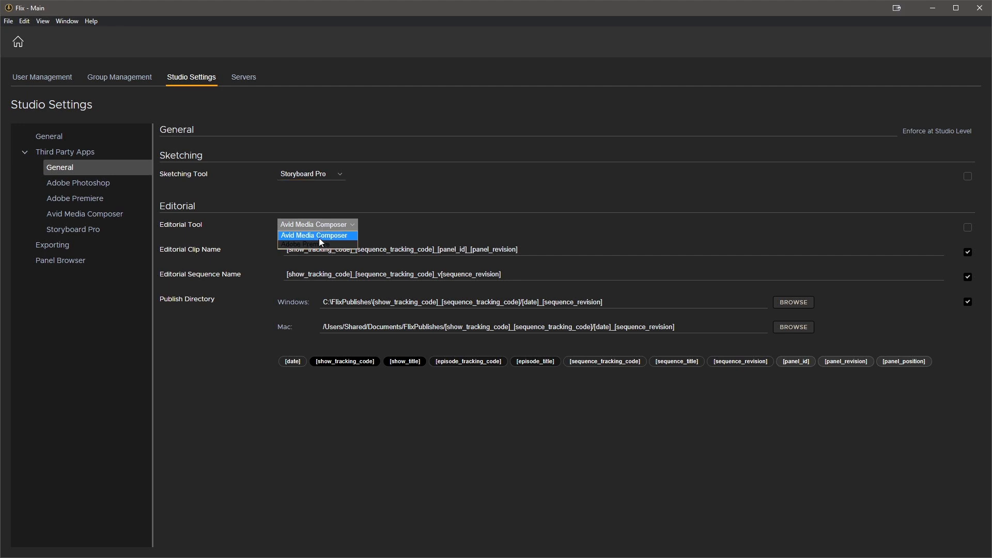
click(315, 245)
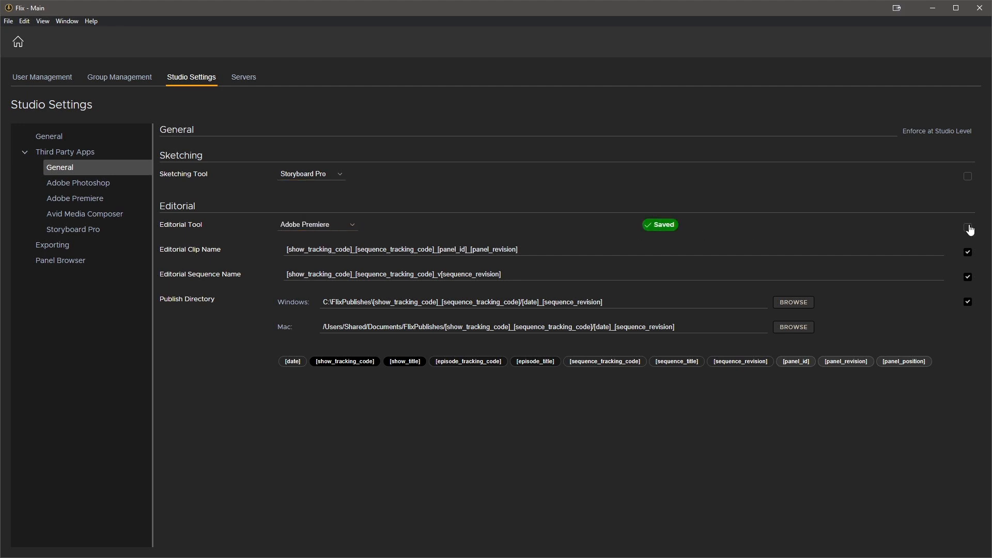
click(966, 226)
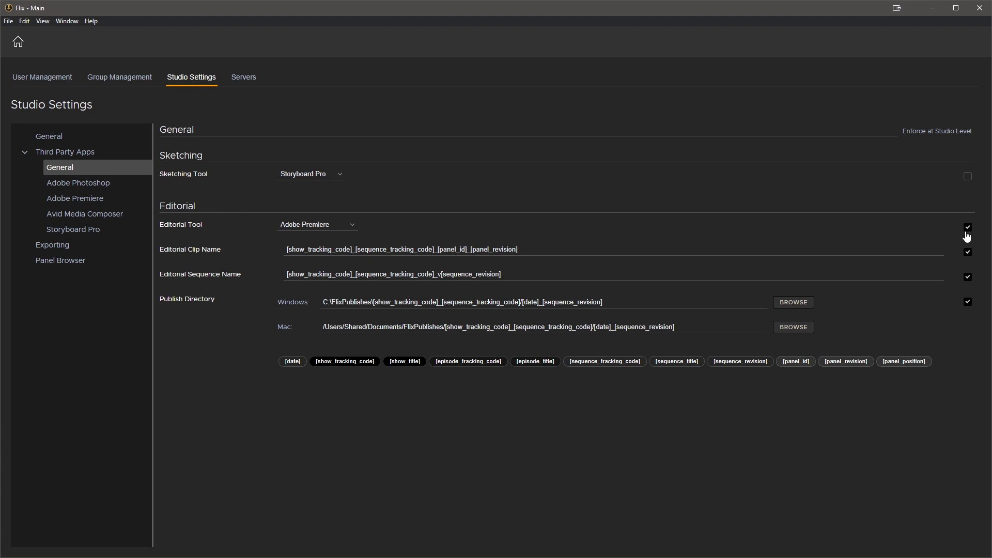
mouse_move(894, 234)
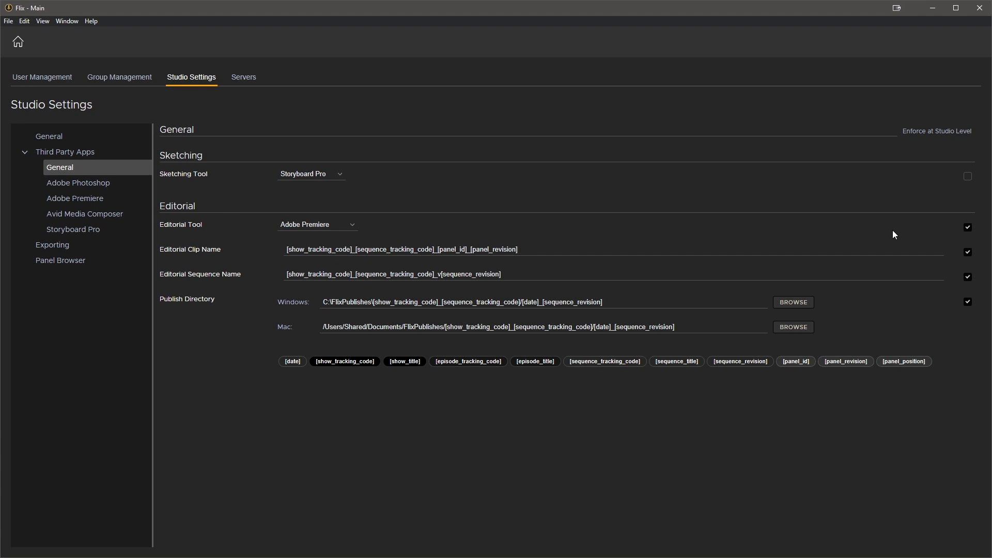
mouse_move(961, 259)
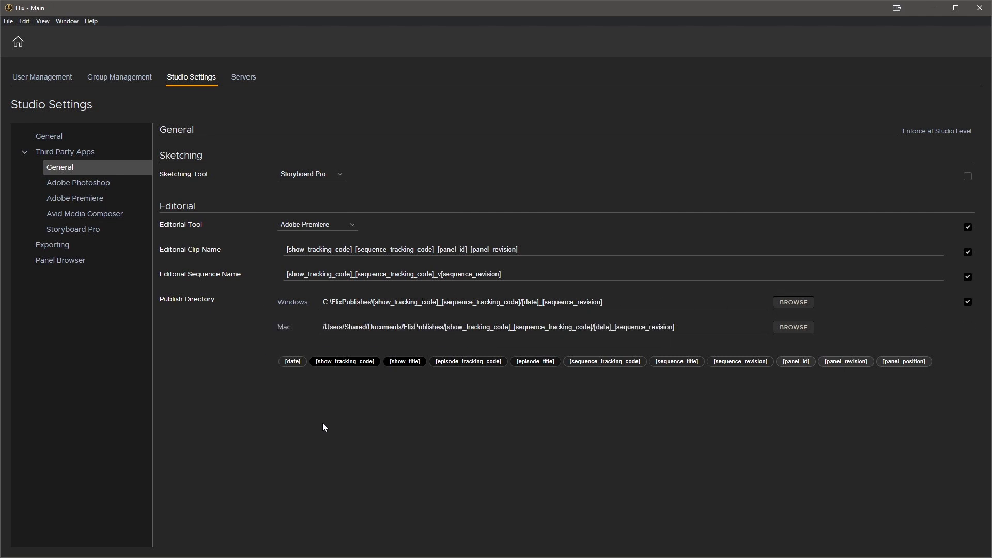
mouse_move(443, 459)
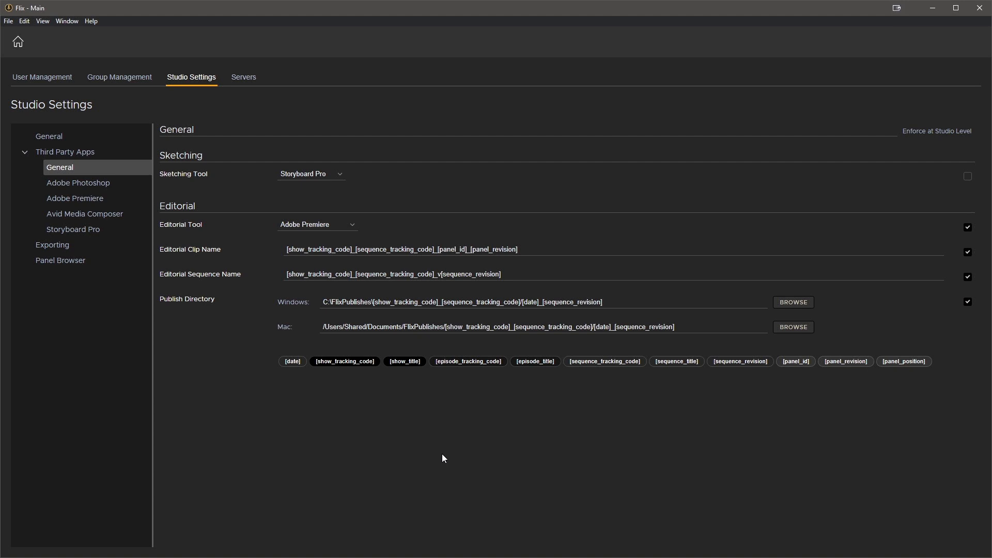
mouse_move(956, 293)
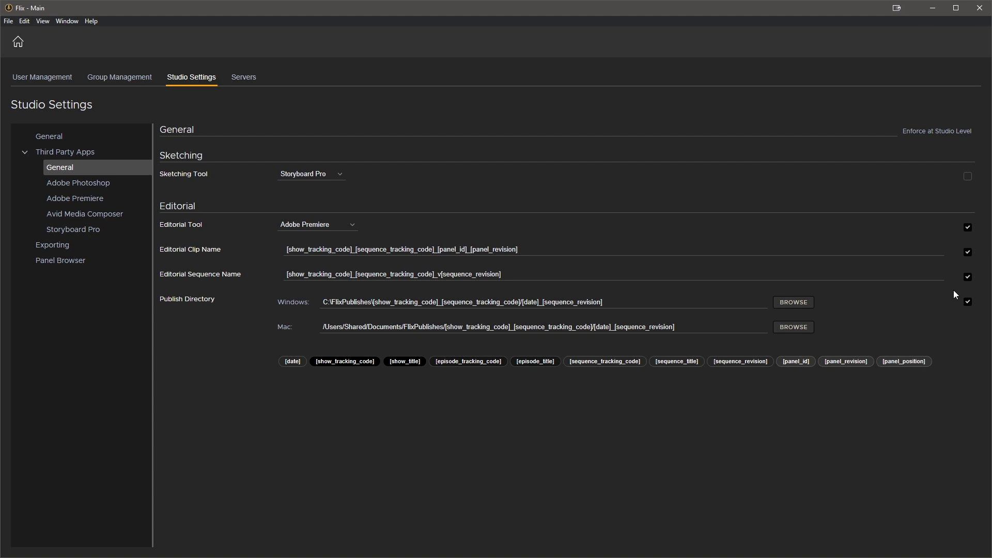
click(966, 176)
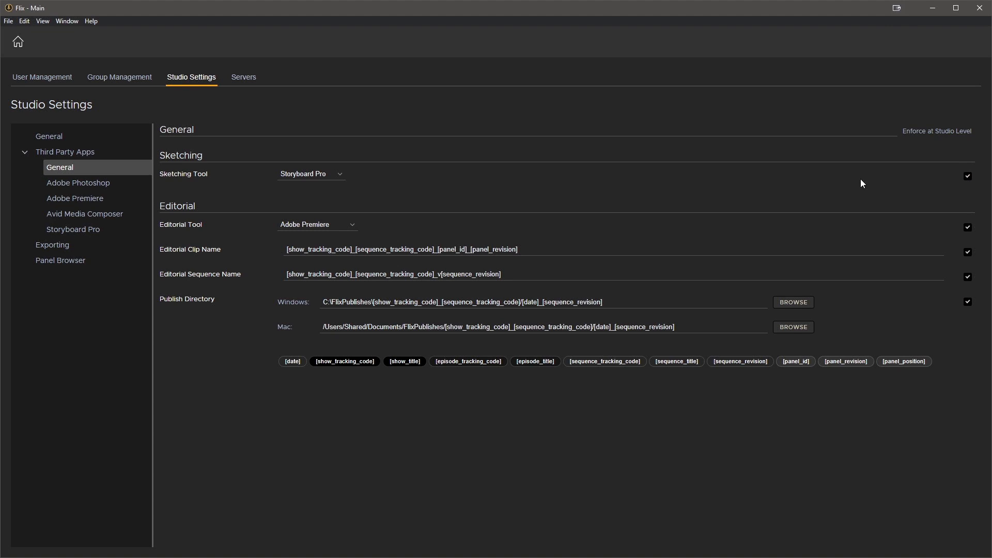
mouse_move(709, 234)
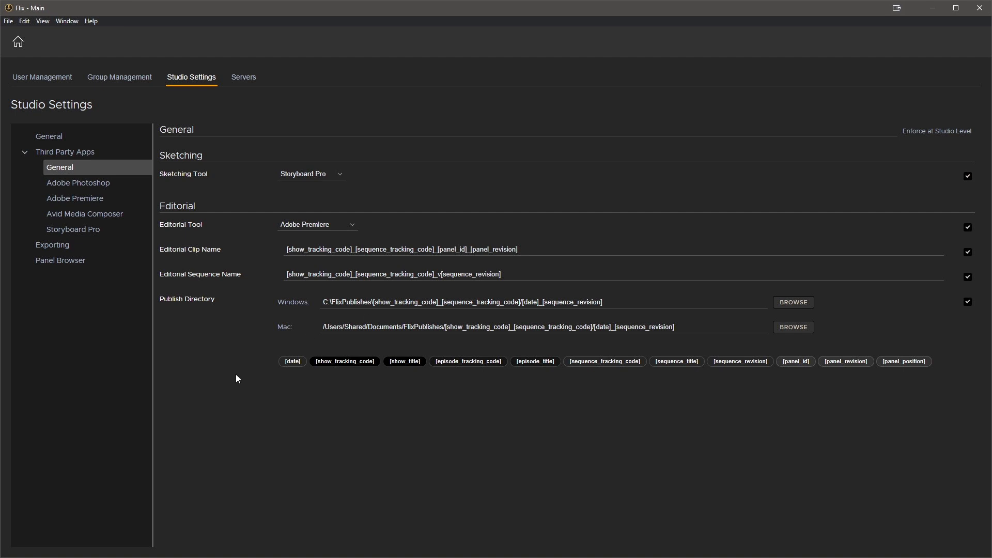
mouse_move(888, 384)
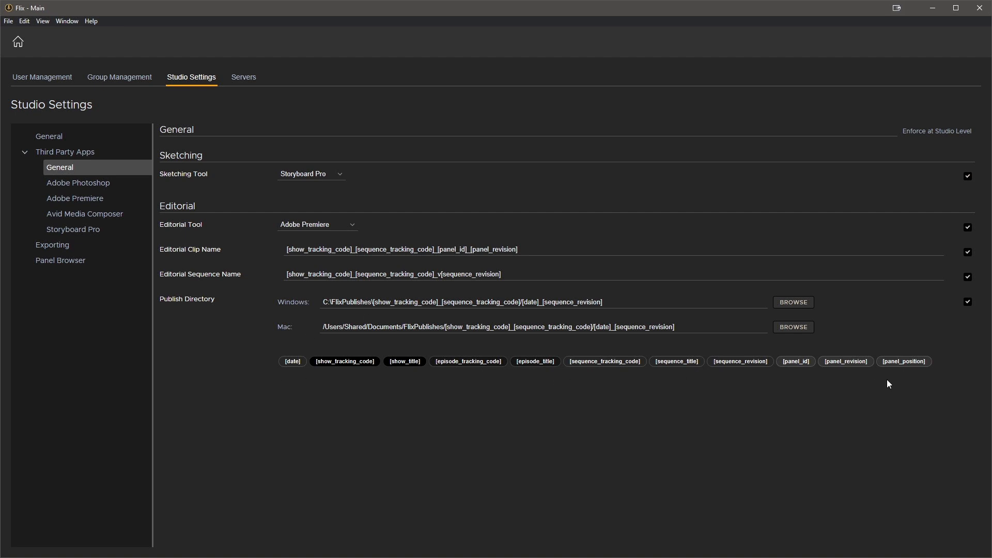
mouse_move(418, 381)
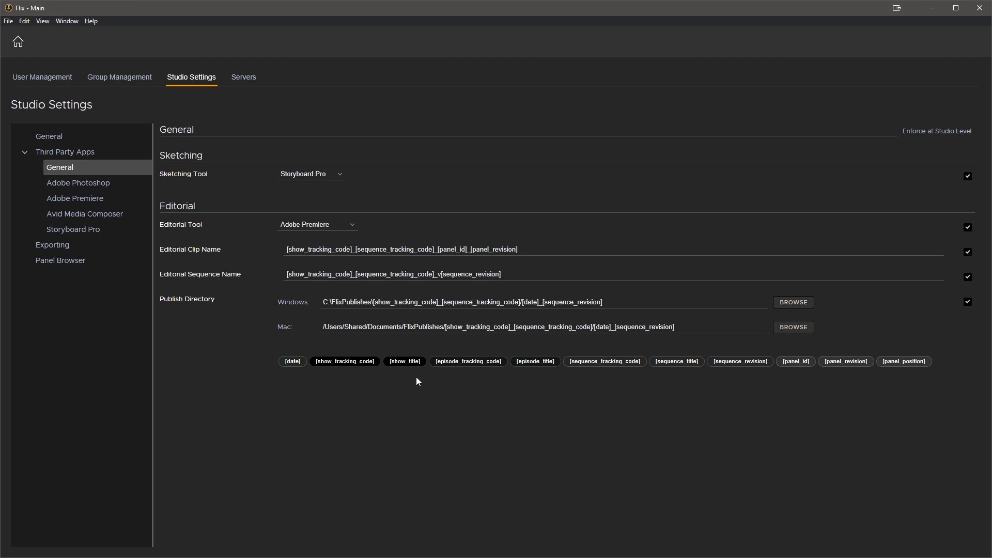
mouse_move(275, 381)
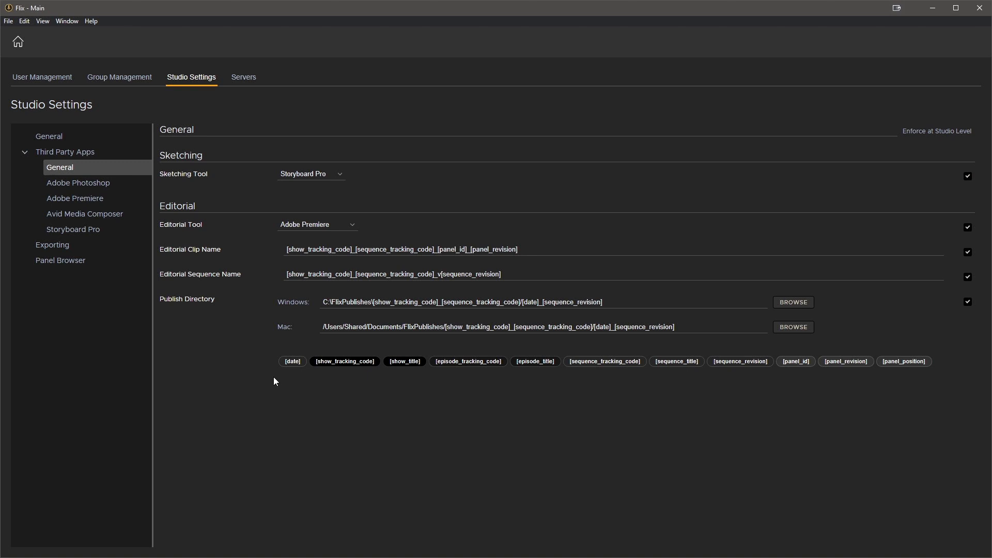
mouse_move(298, 386)
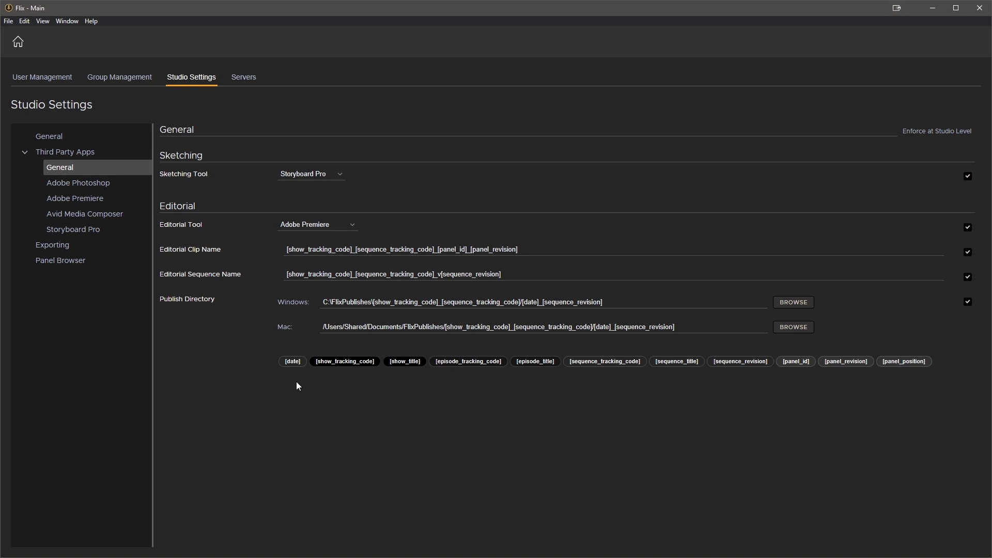
mouse_move(470, 378)
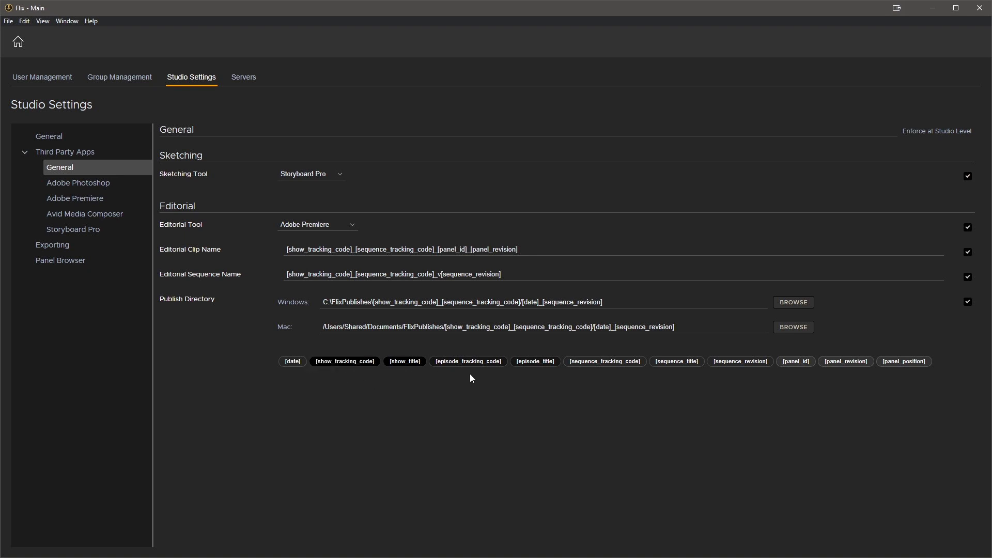
mouse_move(441, 314)
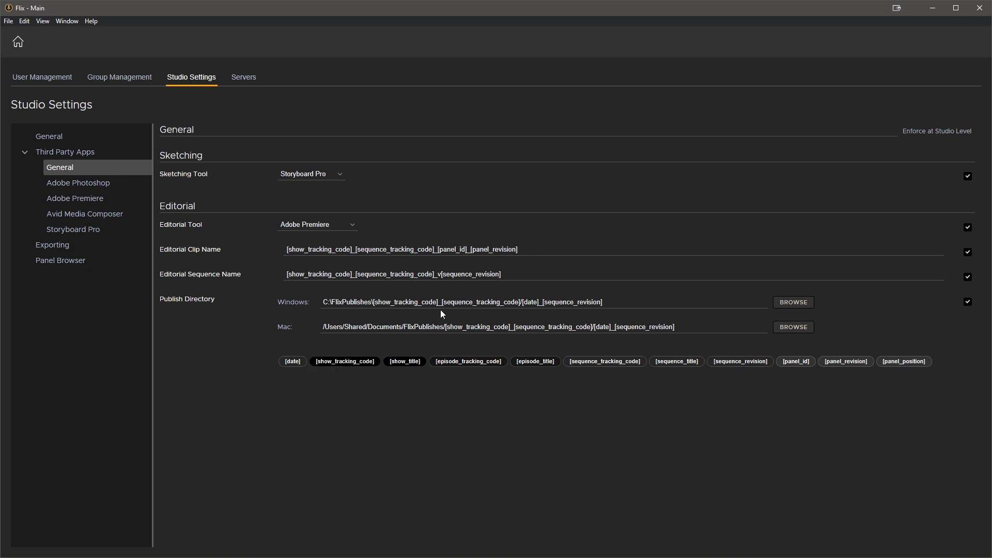
click(443, 249)
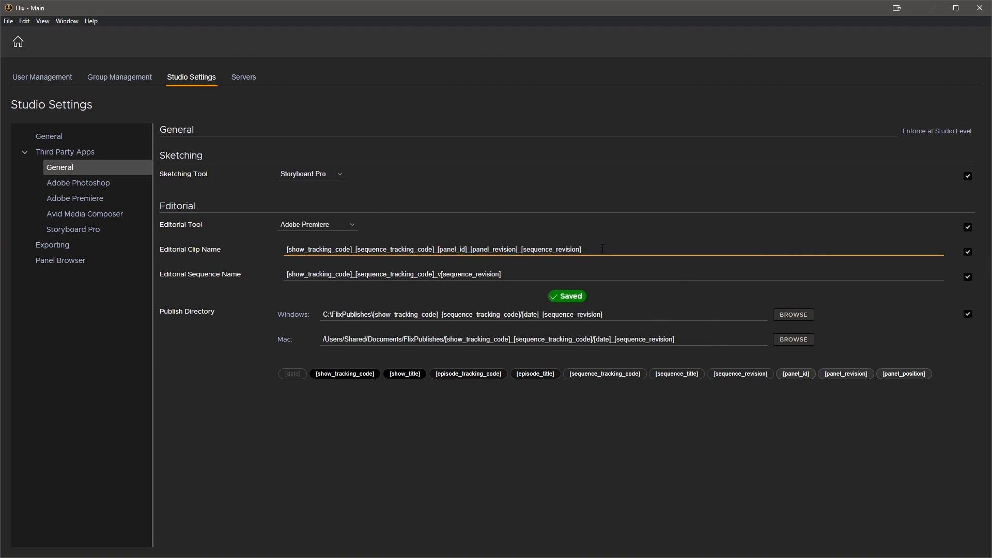
key(BackSpace)
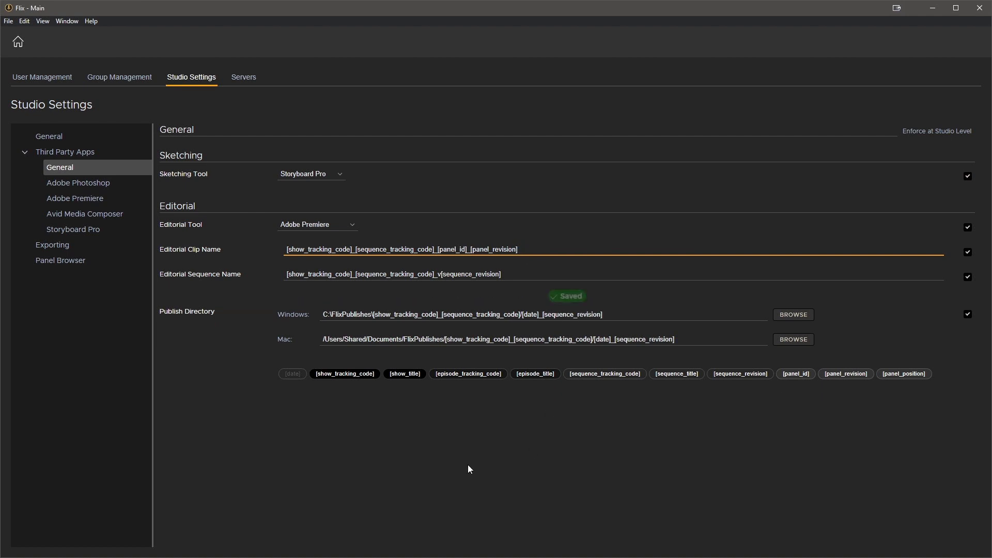
click(75, 198)
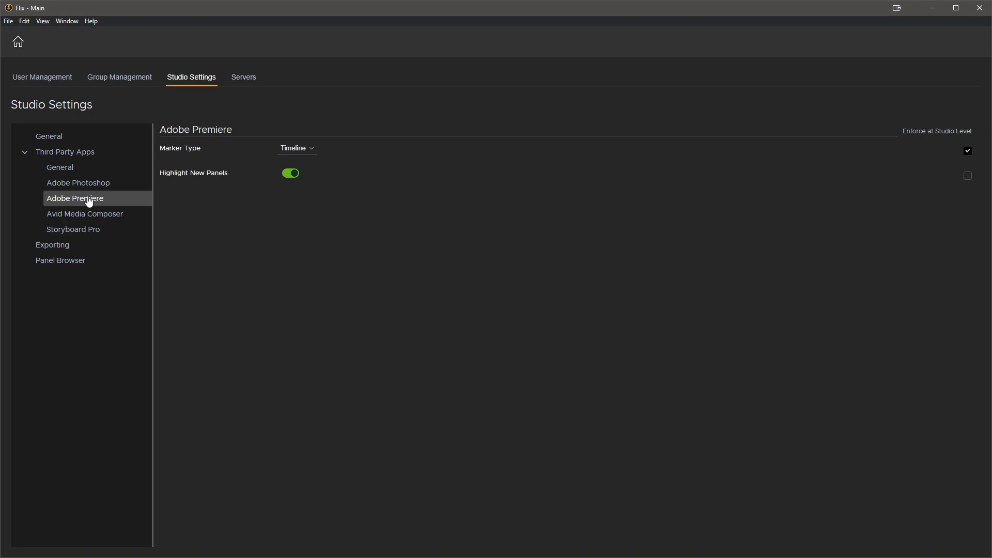
mouse_move(967, 155)
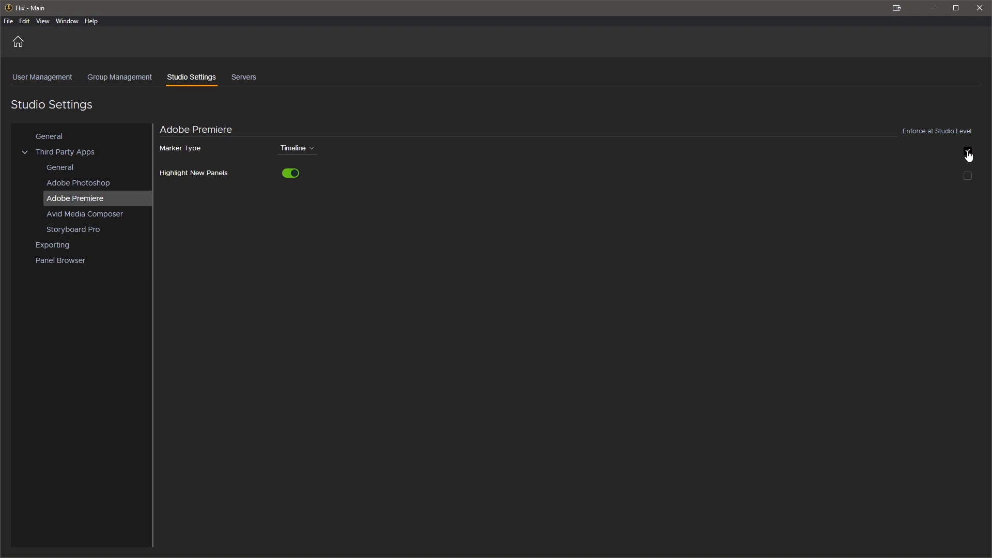
Step: Enforce Highlight New Panels studio-wide, keep Marker Type on Timeline, and view Exporting settings
click(967, 150)
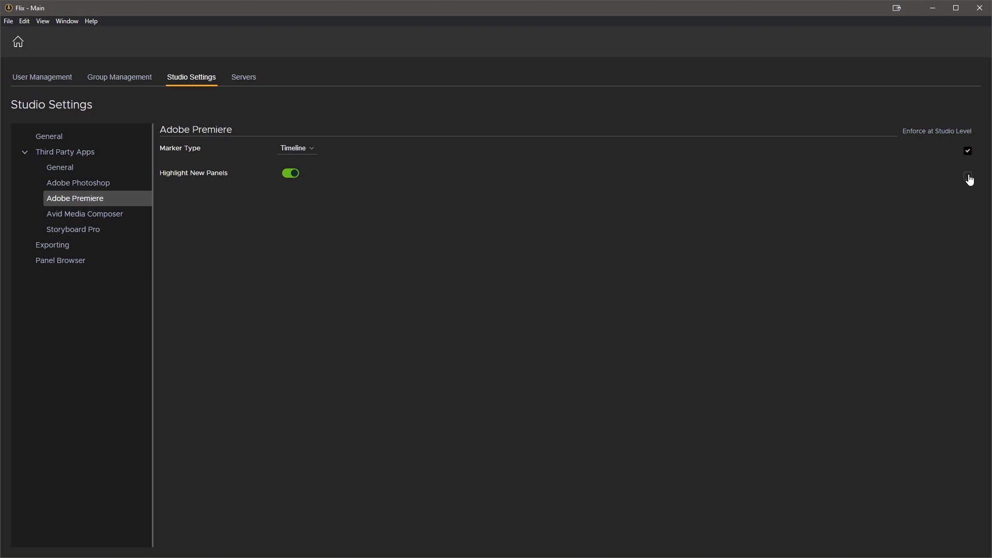
click(968, 175)
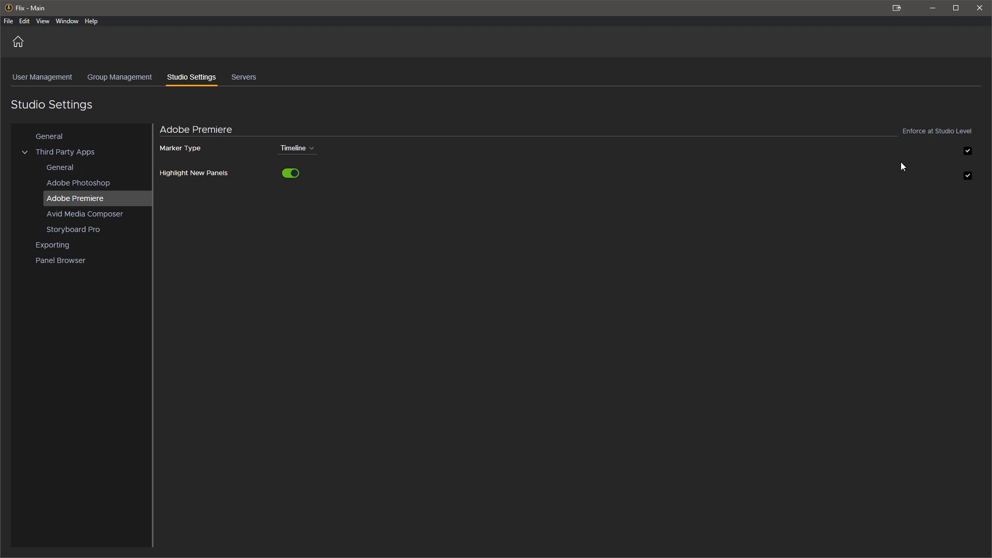
click(294, 149)
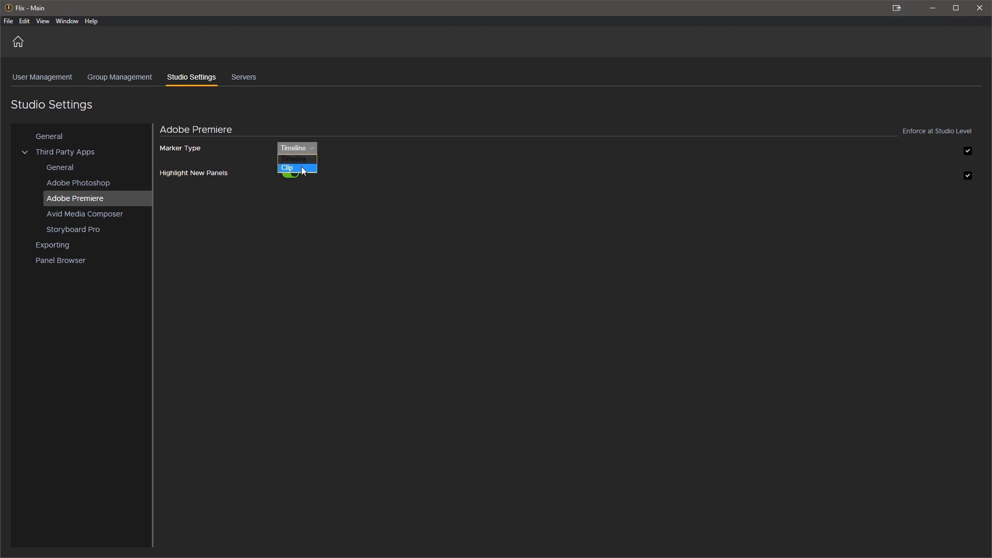
click(287, 167)
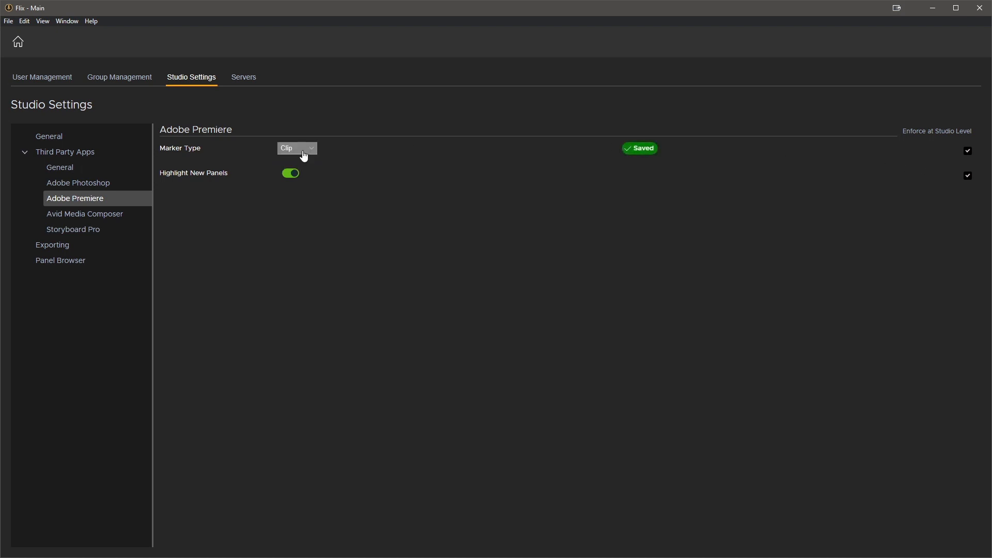
click(294, 147)
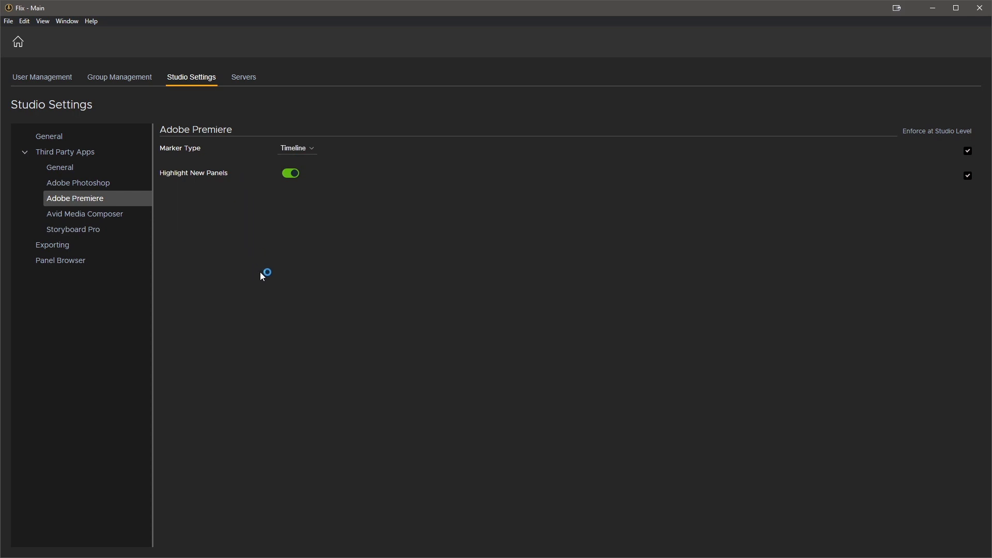
click(52, 246)
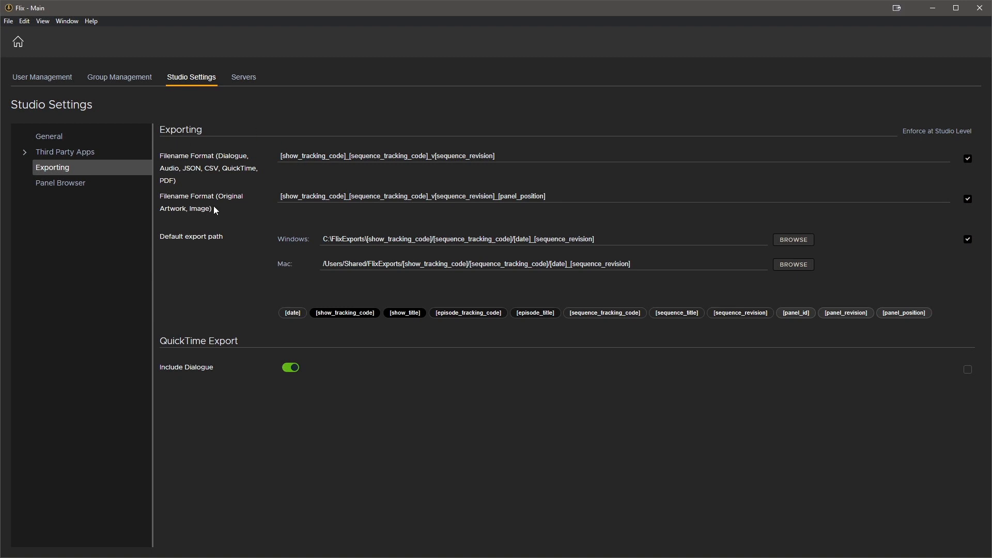
mouse_move(246, 305)
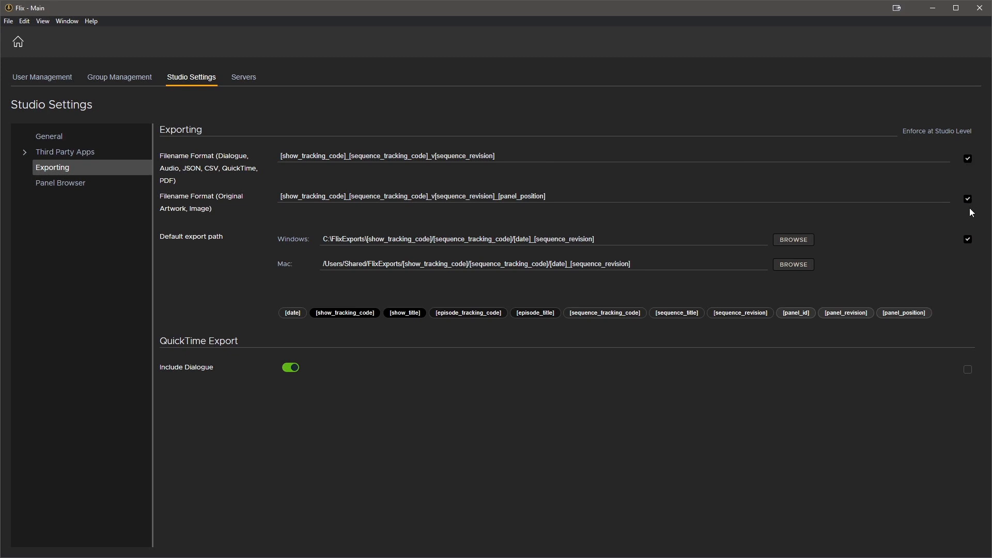
mouse_move(552, 394)
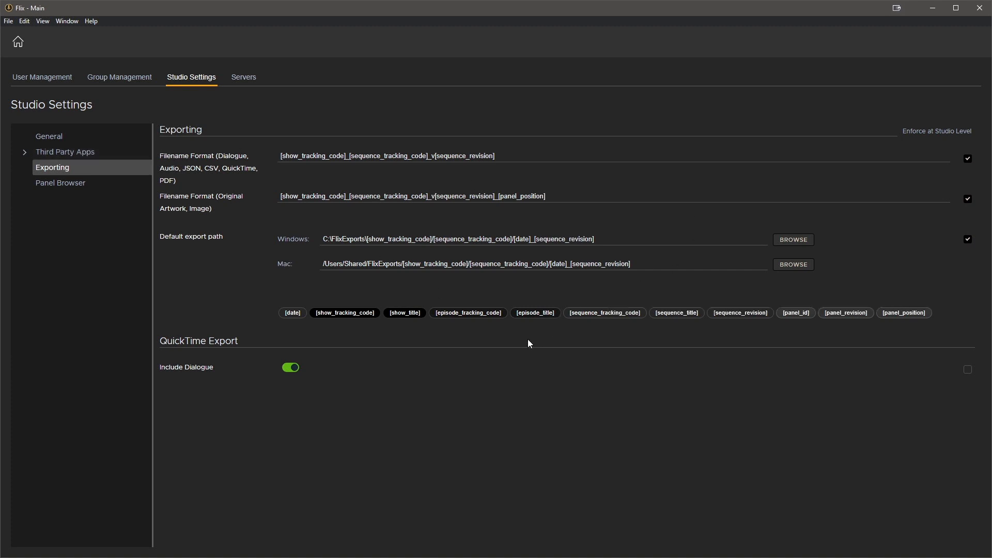
mouse_move(73, 175)
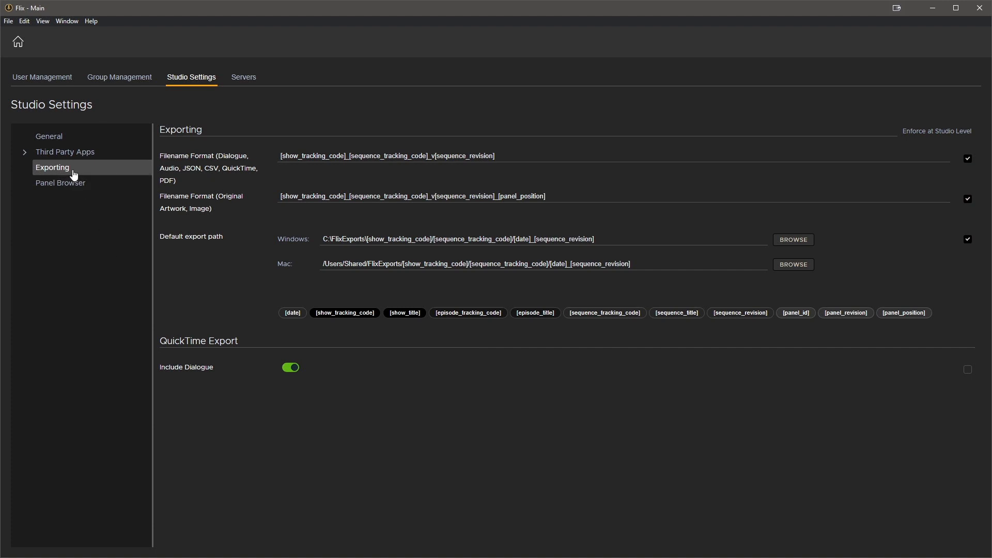
Step: In Third Party Apps > Storyboard Pro, enforce the Hold First Frame camera-moves import
click(65, 151)
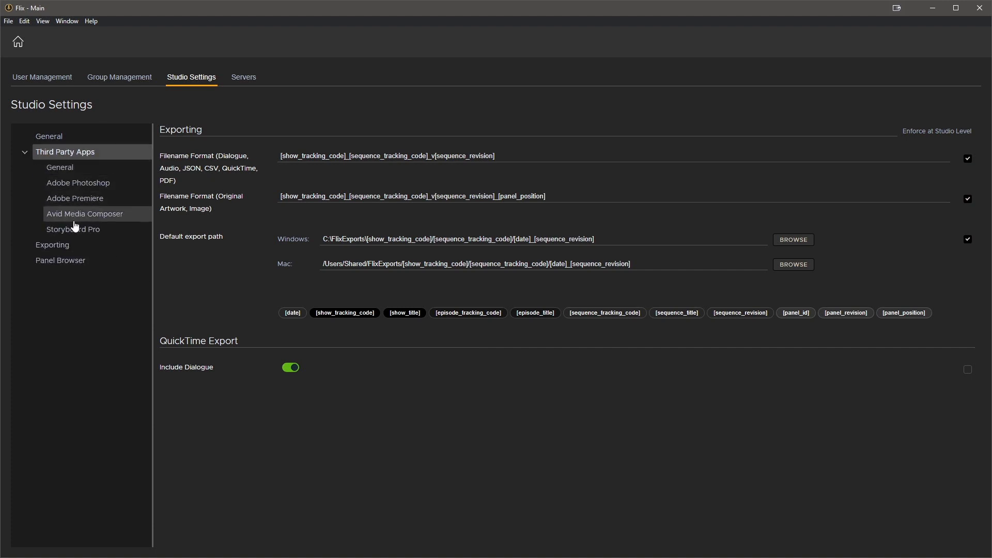
click(73, 229)
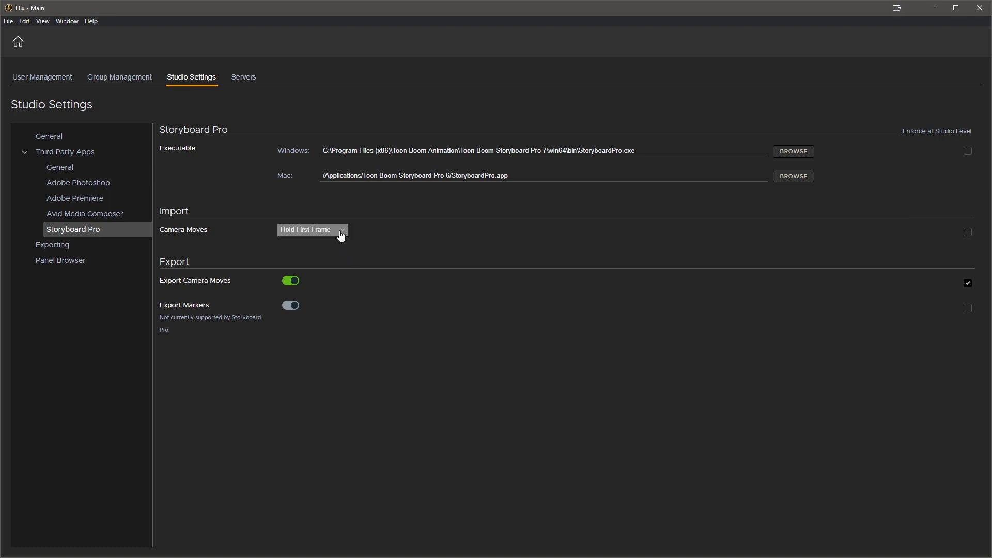
click(310, 229)
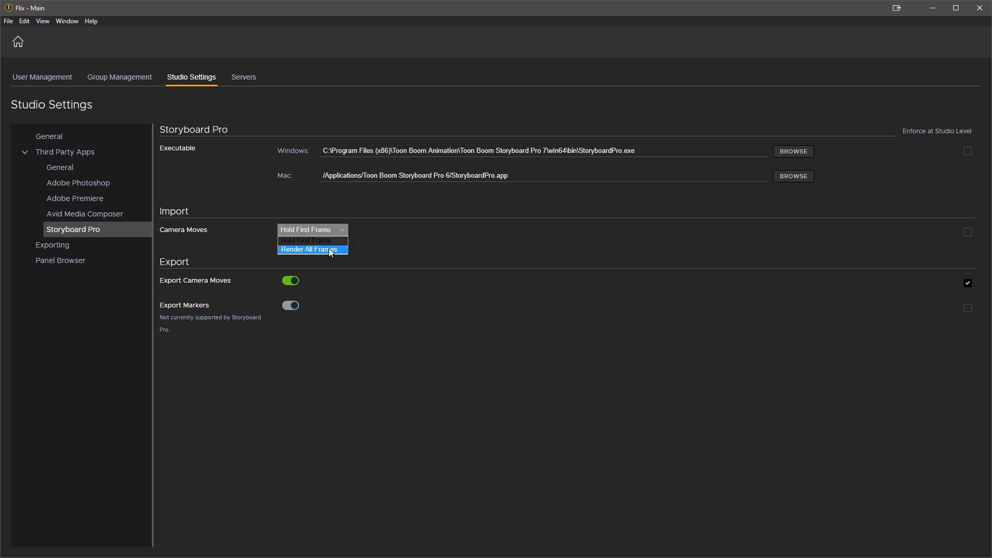
click(304, 241)
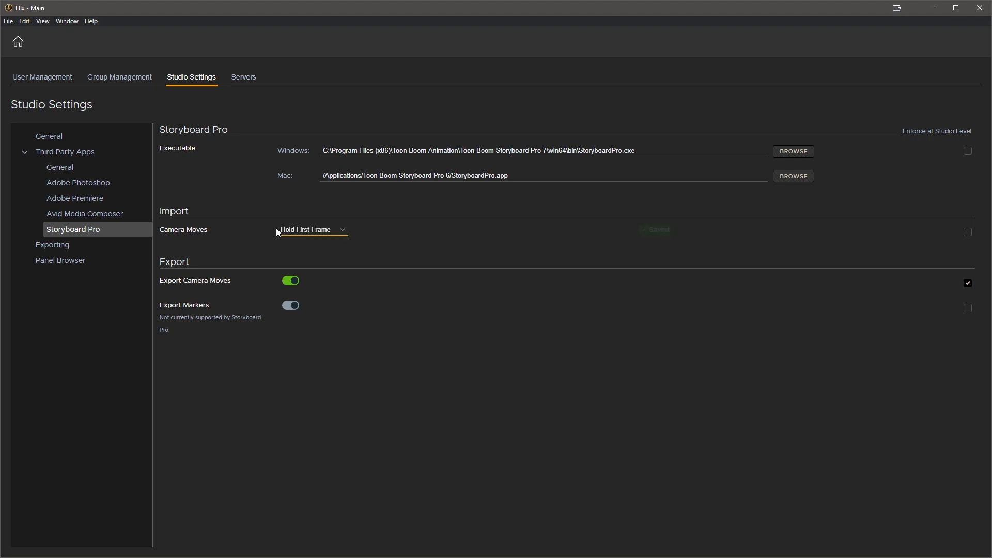
click(967, 232)
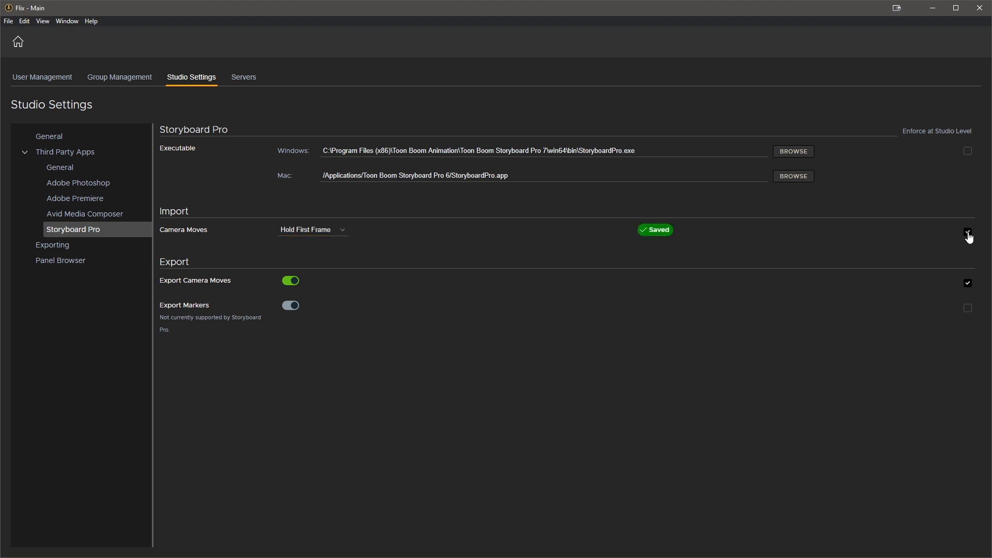
click(967, 231)
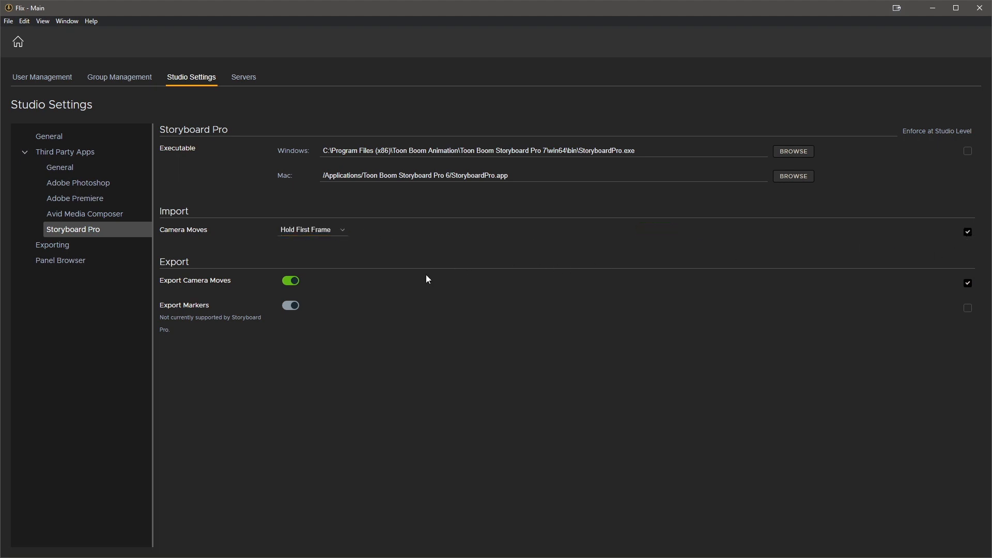
mouse_move(429, 277)
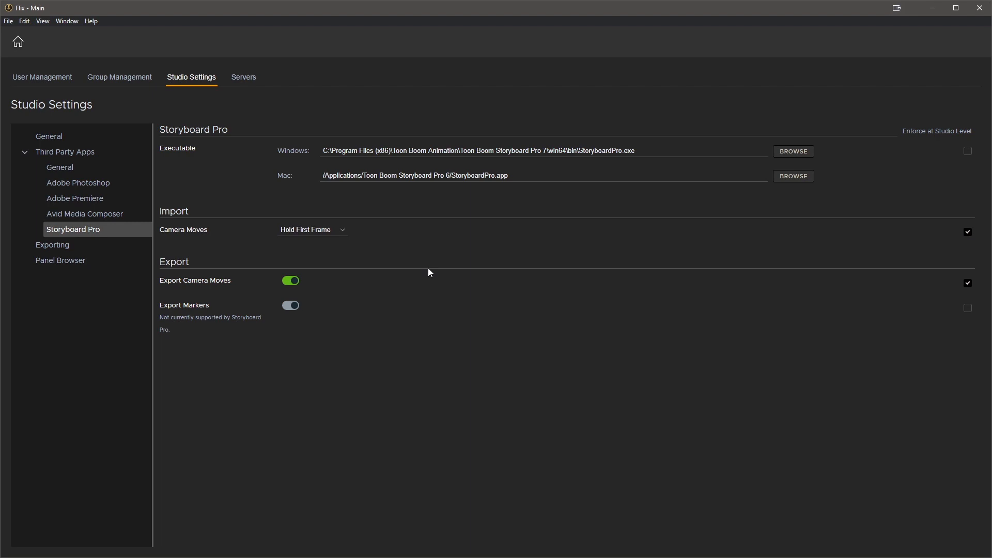
mouse_move(393, 256)
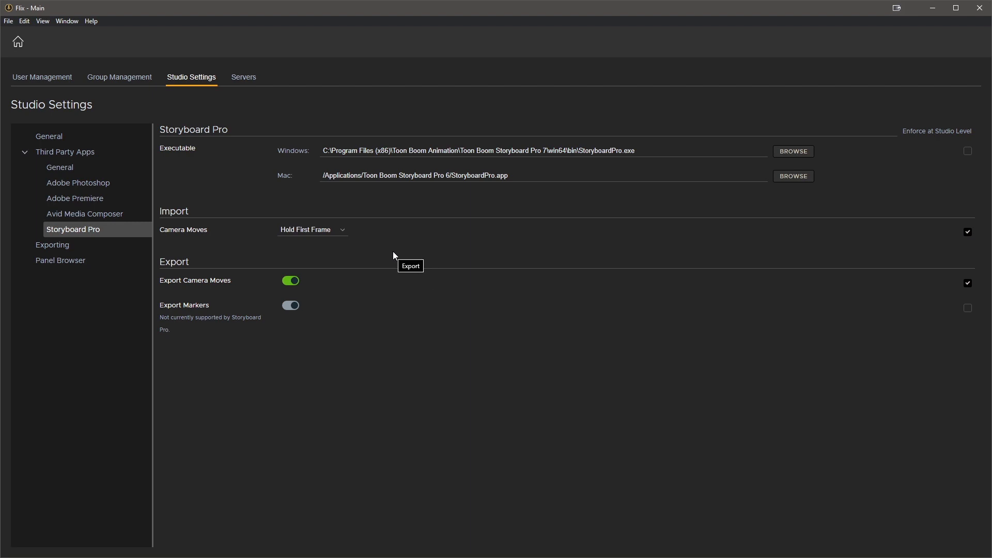